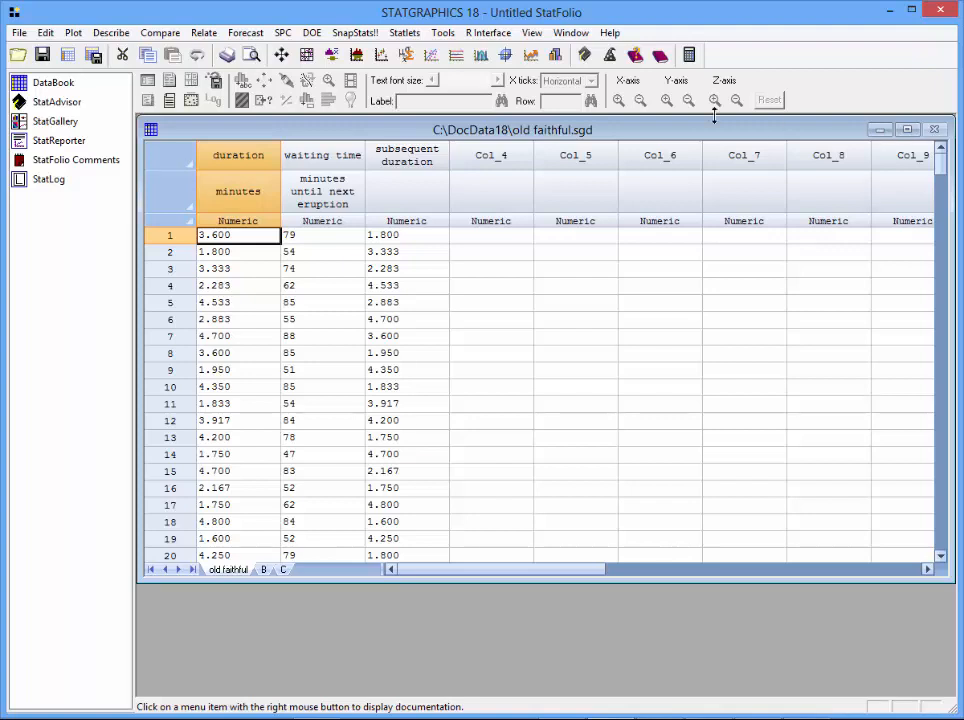
Start a one-sample Box-and-Whisker Plot from the Plot menu's exploratory plots
left_click(75, 31)
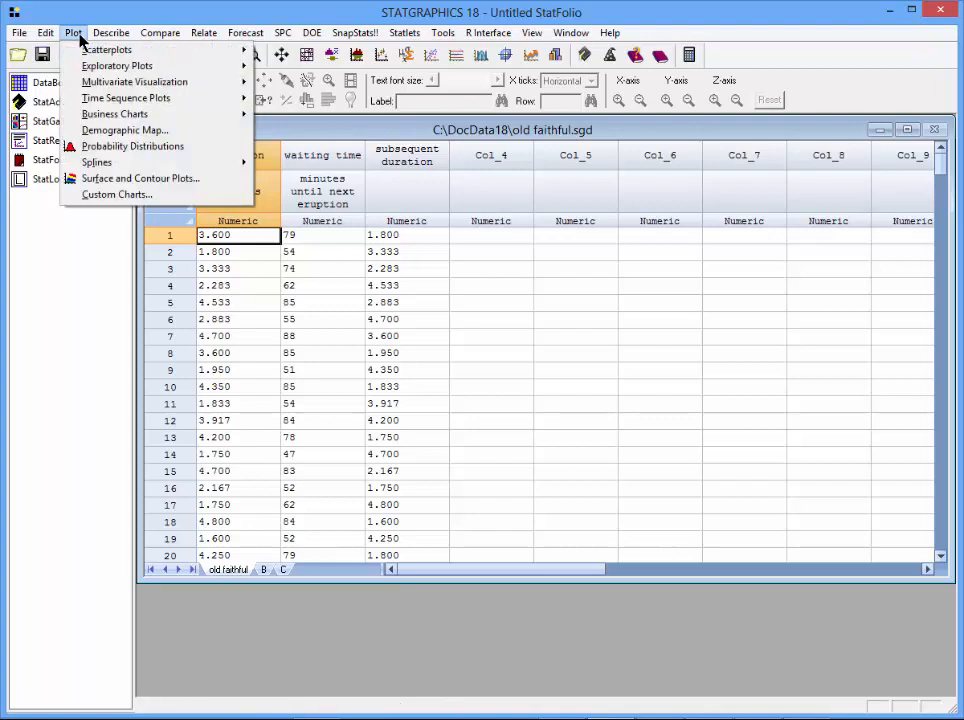
mouse_move(120, 65)
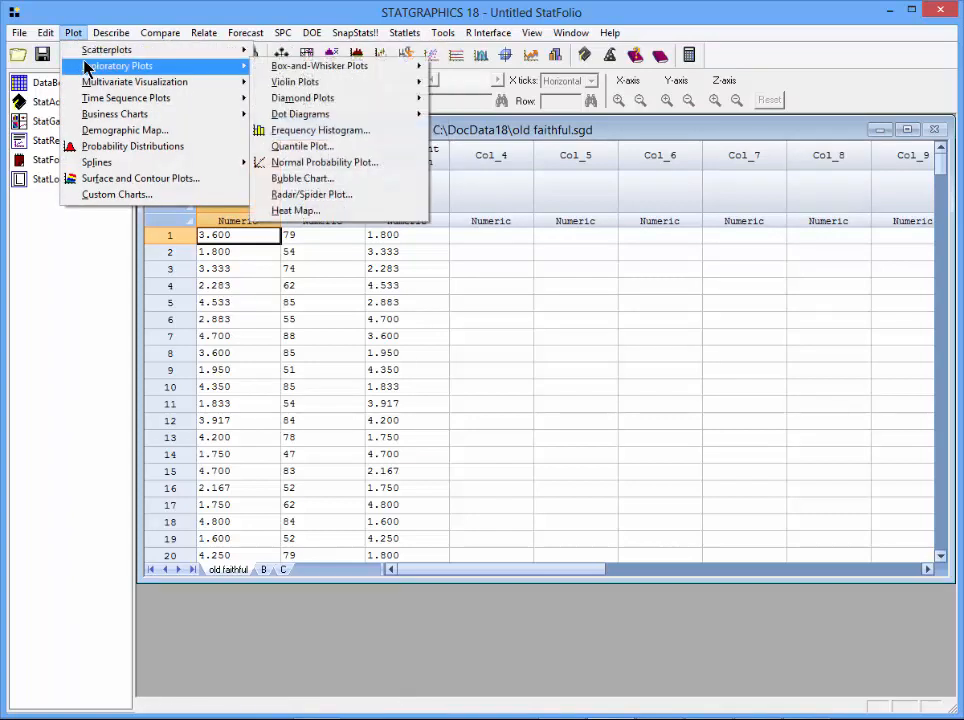
mouse_move(318, 65)
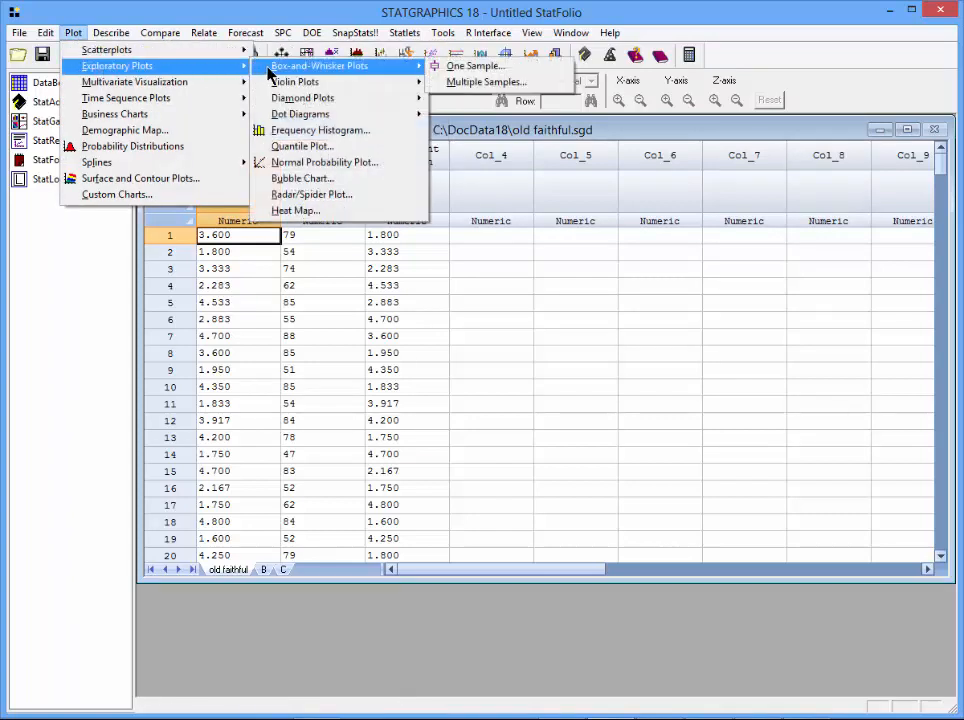
mouse_move(477, 65)
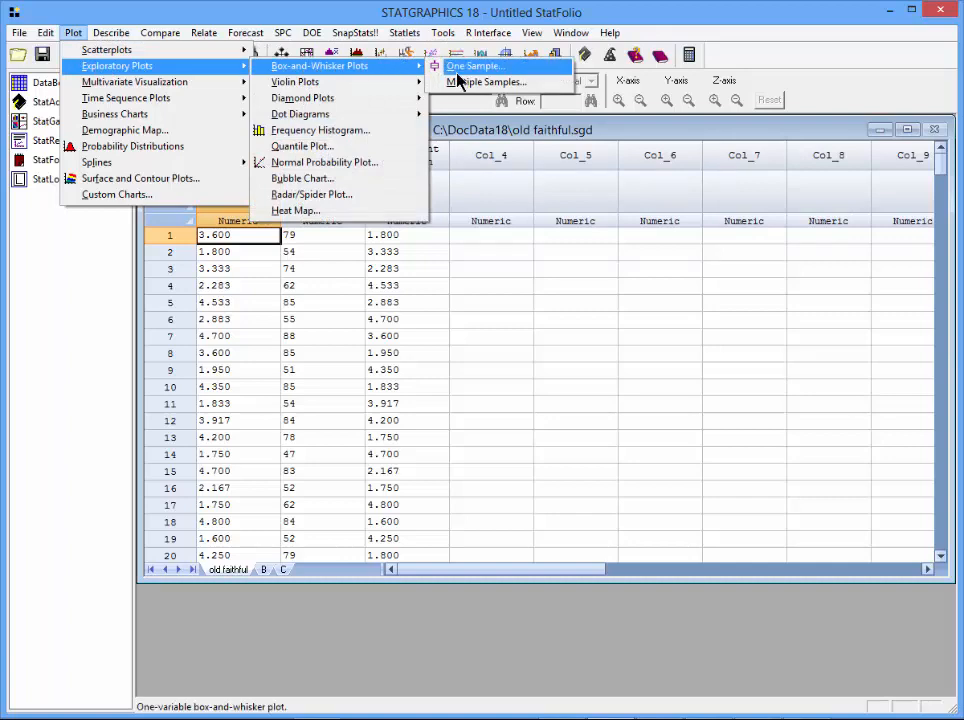
left_click(476, 66)
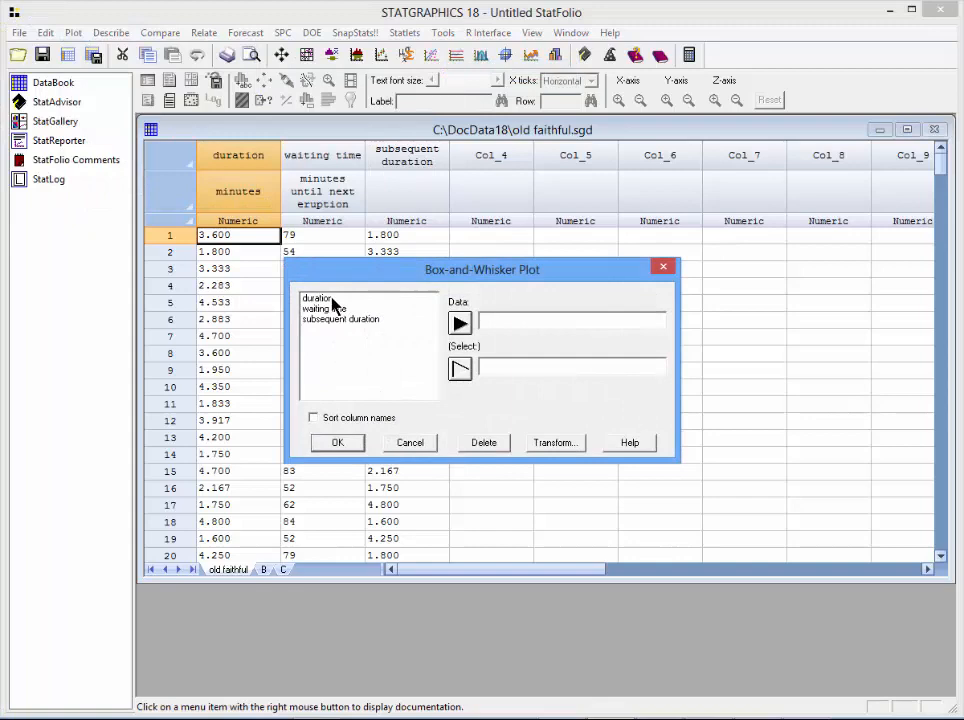
Enter duration as the data variable and accept the default tables and graphs
left_click(459, 323)
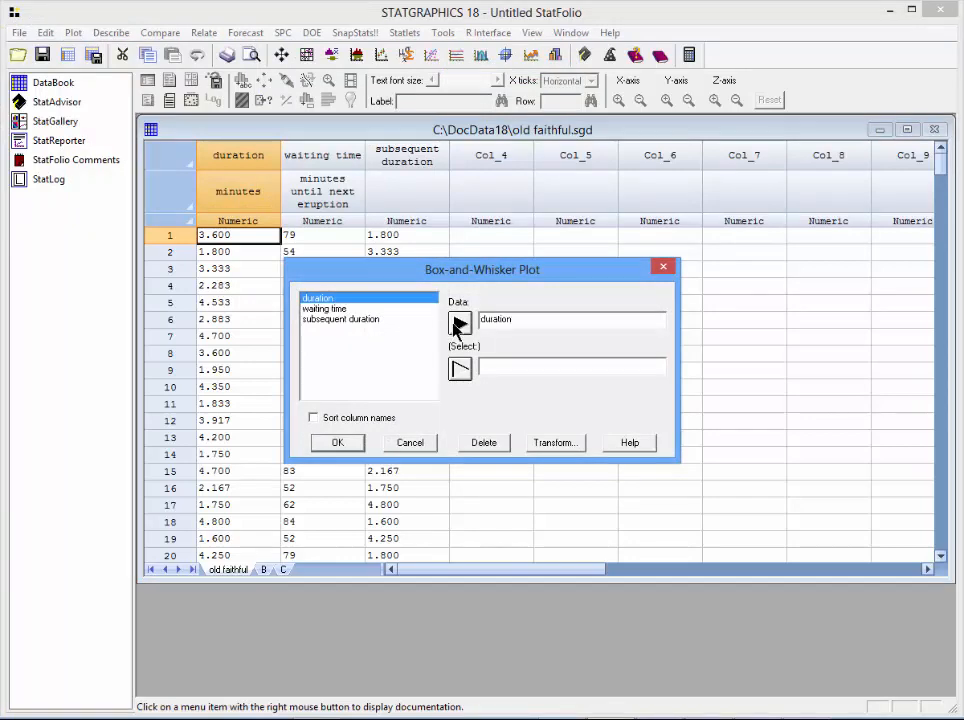
left_click(337, 443)
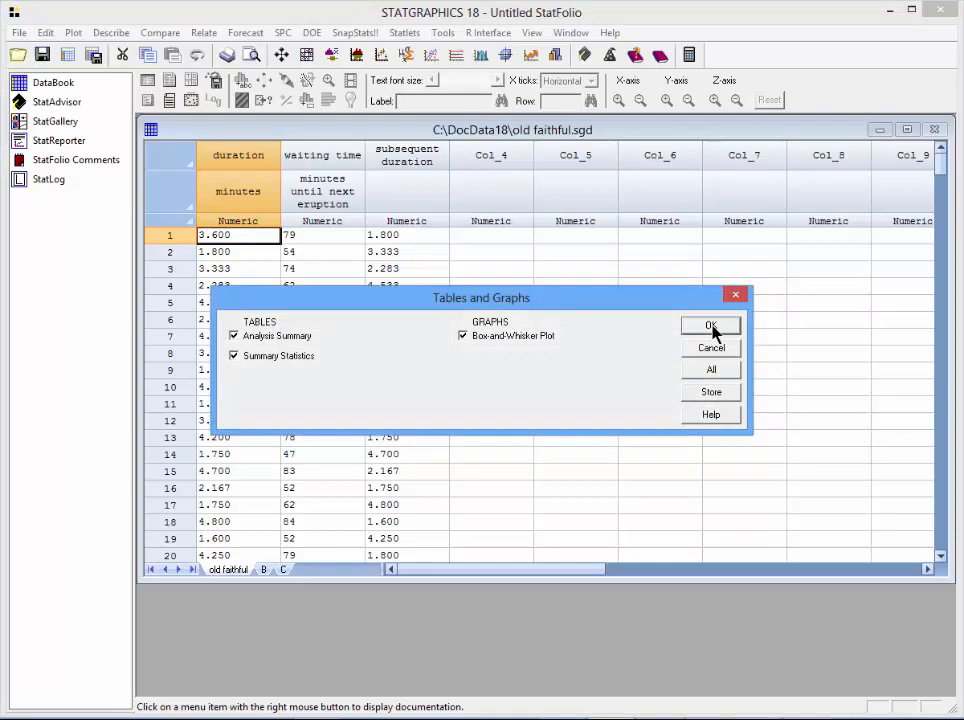
left_click(711, 325)
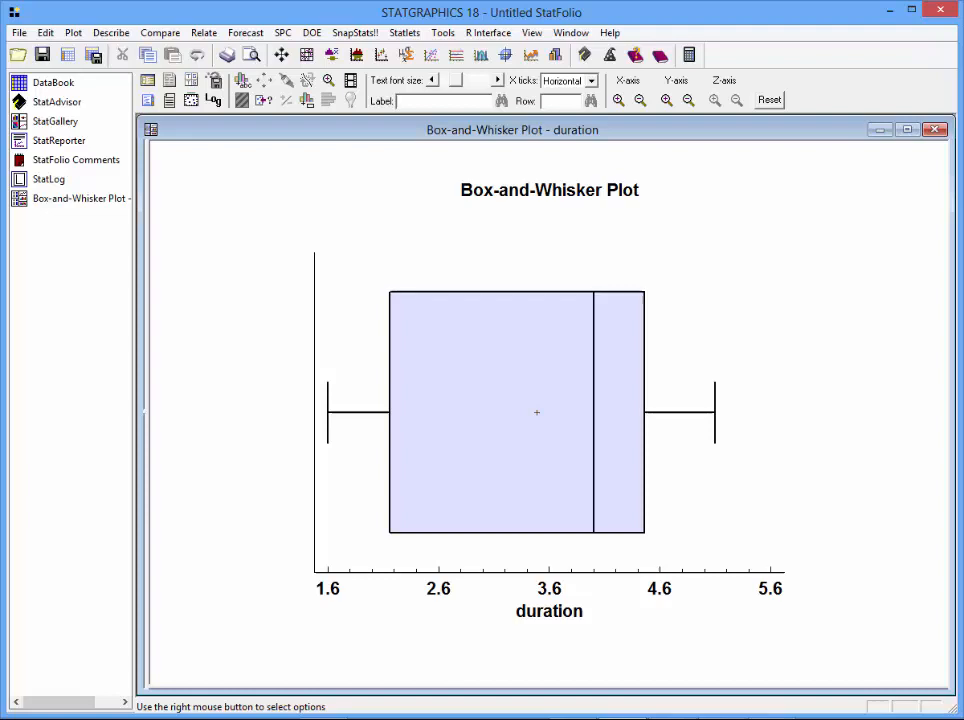
mouse_move(369, 292)
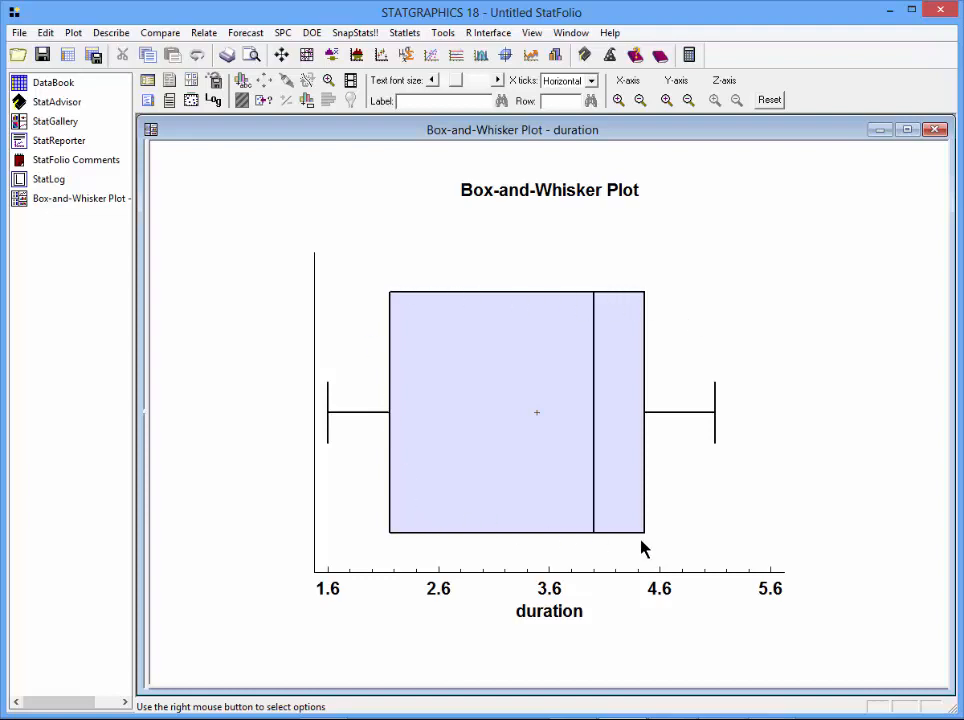
mouse_move(650, 312)
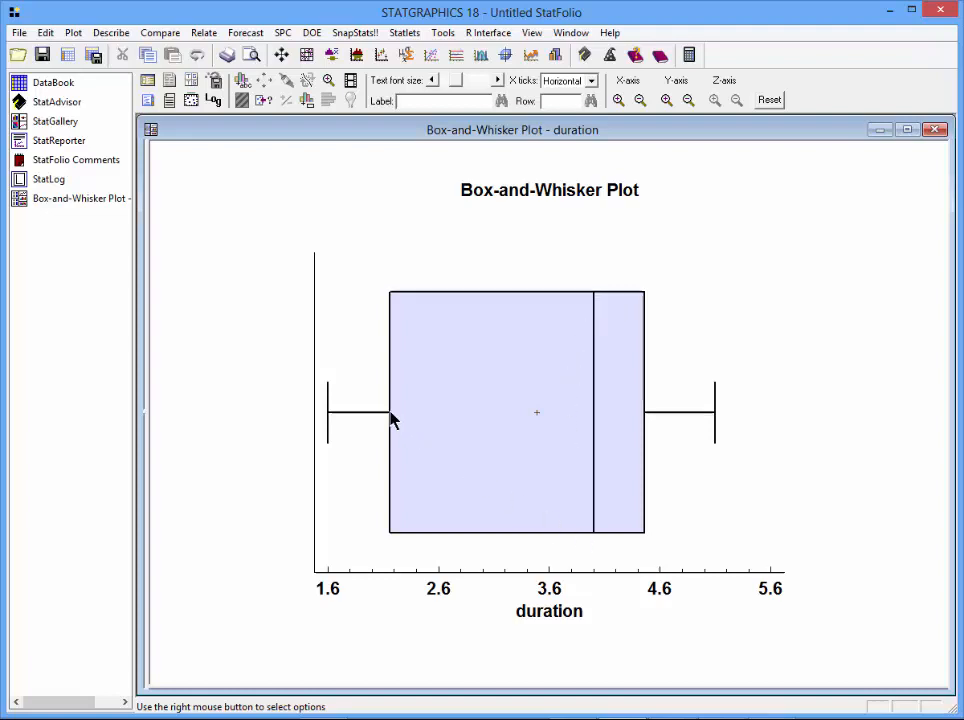
mouse_move(333, 421)
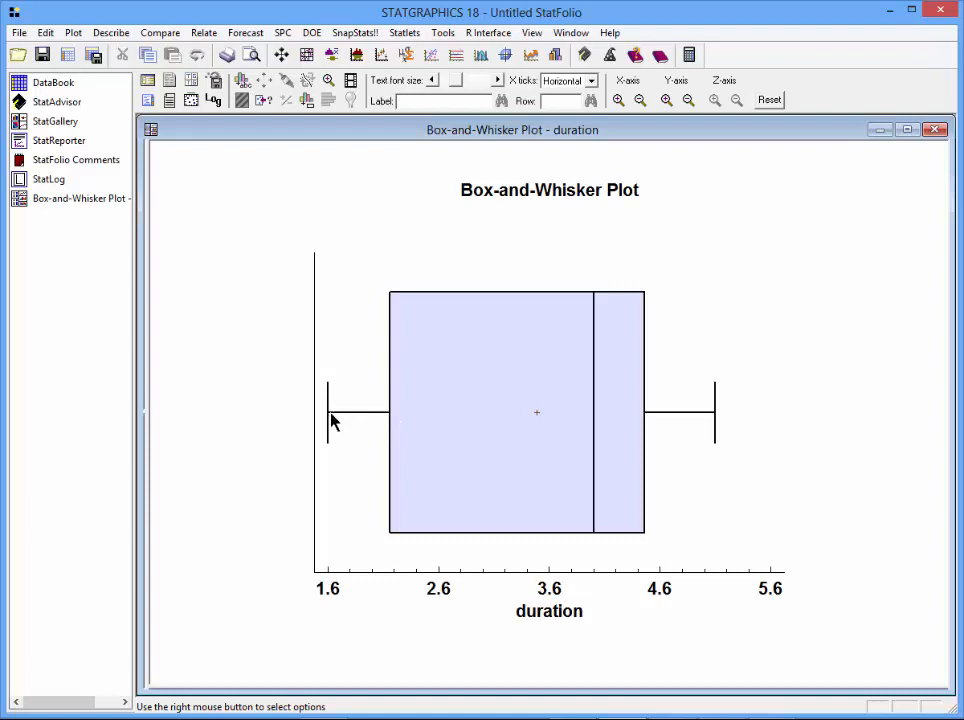
mouse_move(710, 427)
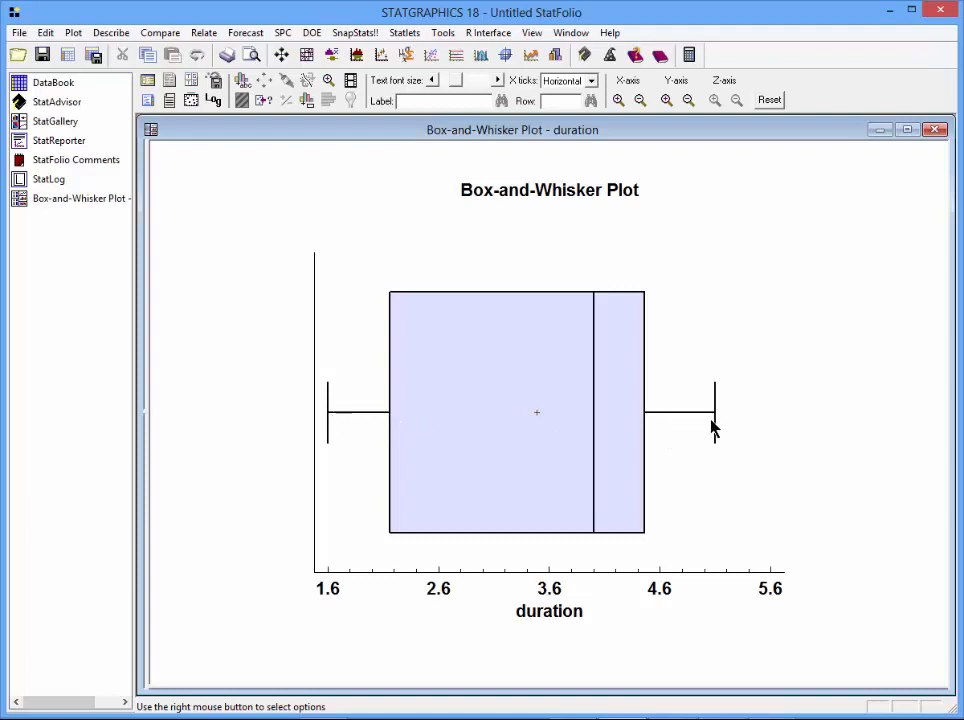
mouse_move(543, 422)
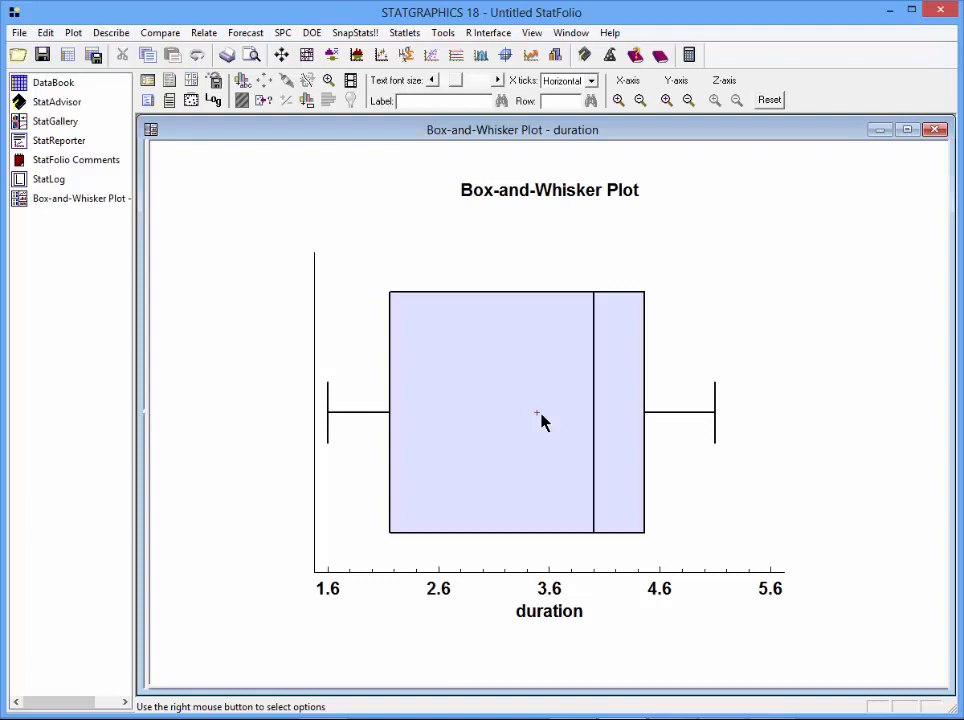
mouse_move(536, 412)
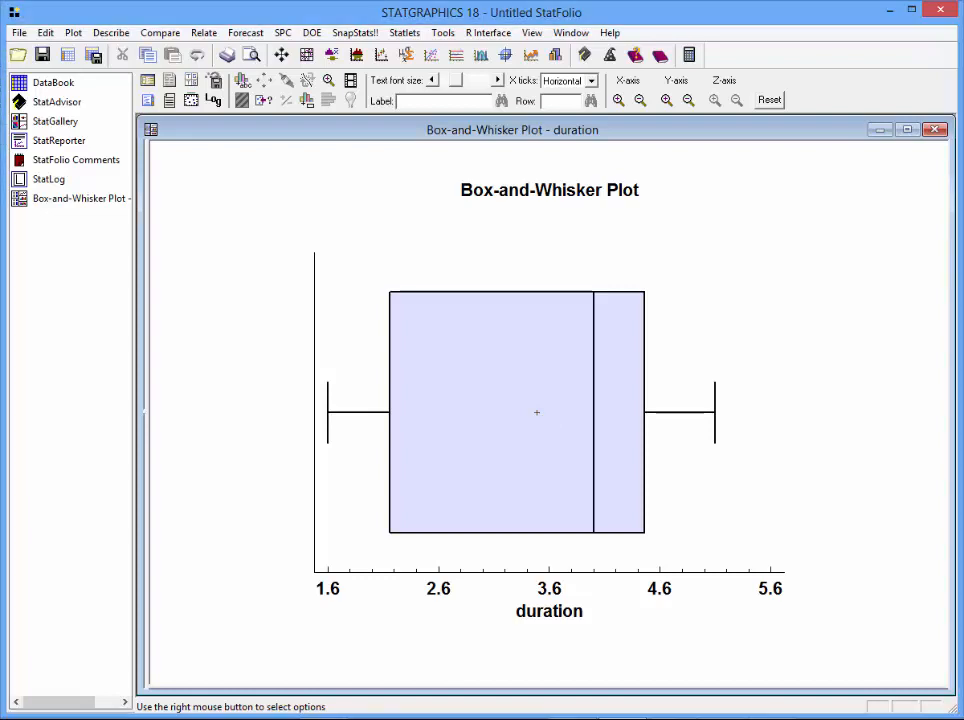
mouse_move(602, 307)
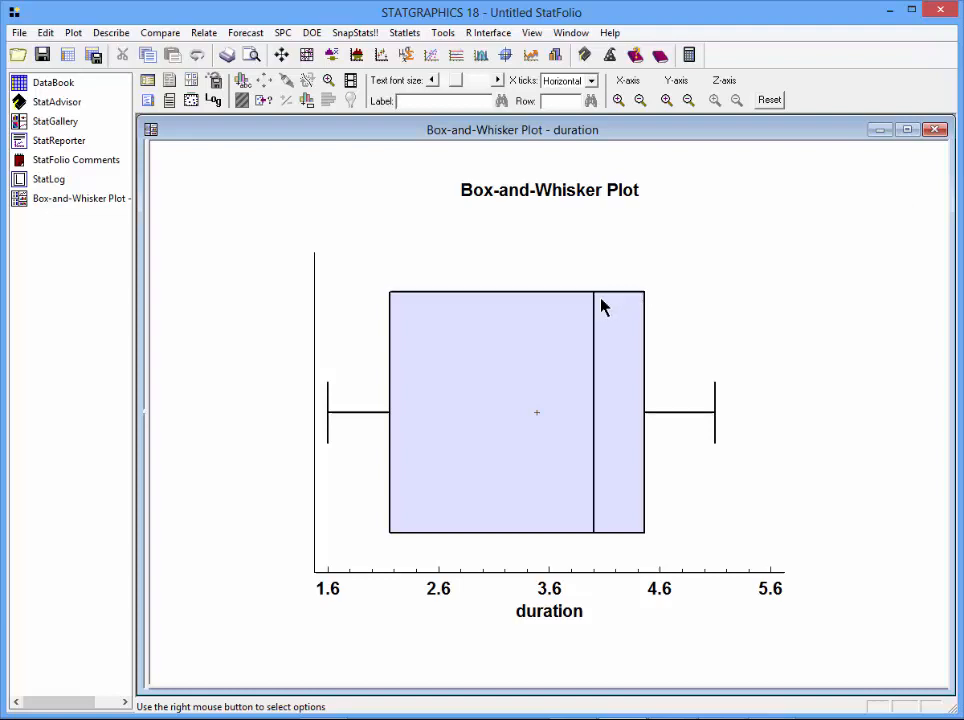
mouse_move(609, 328)
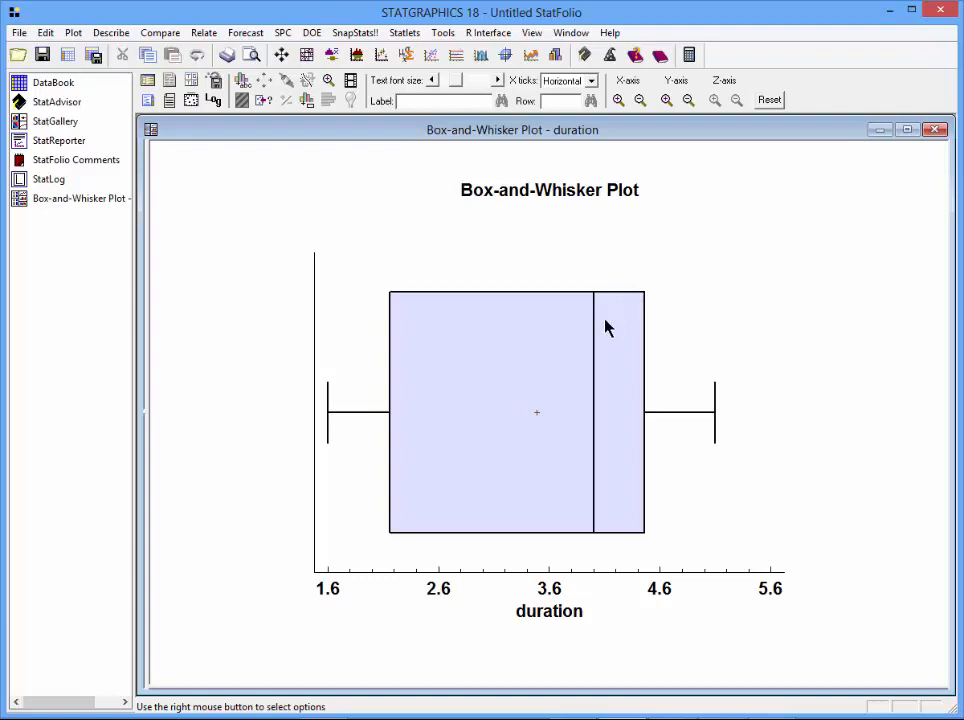
mouse_move(626, 320)
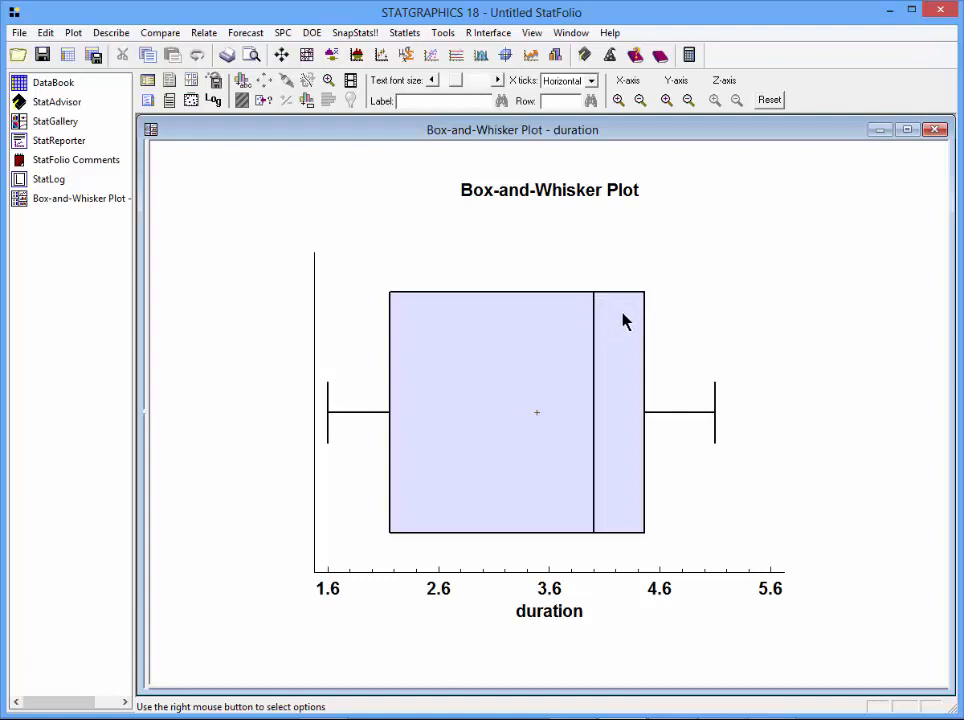
mouse_move(618, 337)
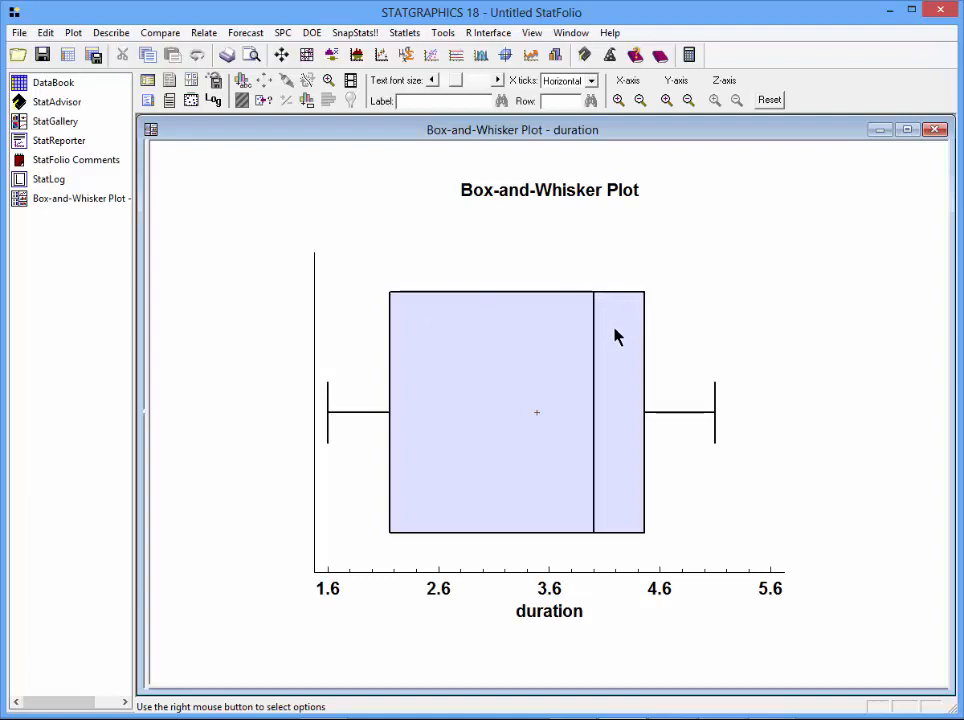
mouse_move(596, 423)
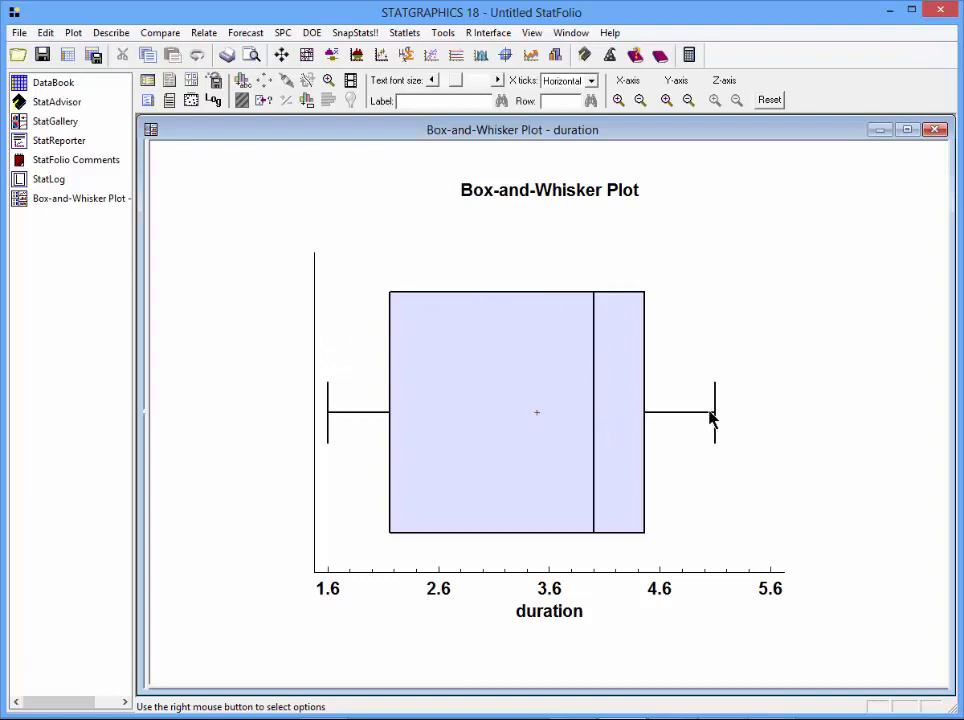
mouse_move(594, 424)
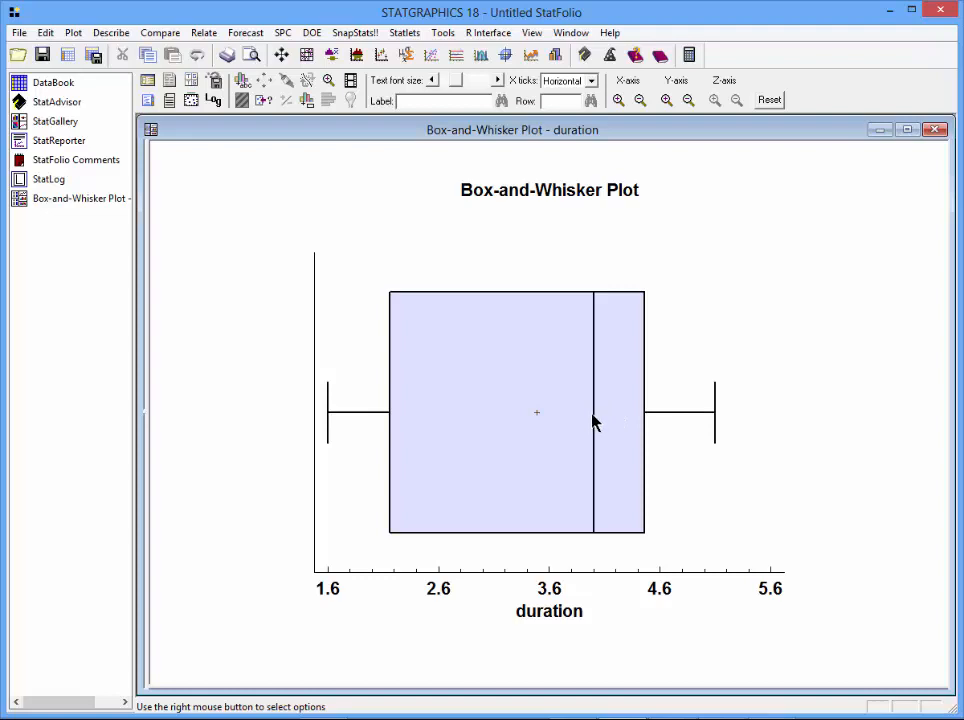
mouse_move(518, 437)
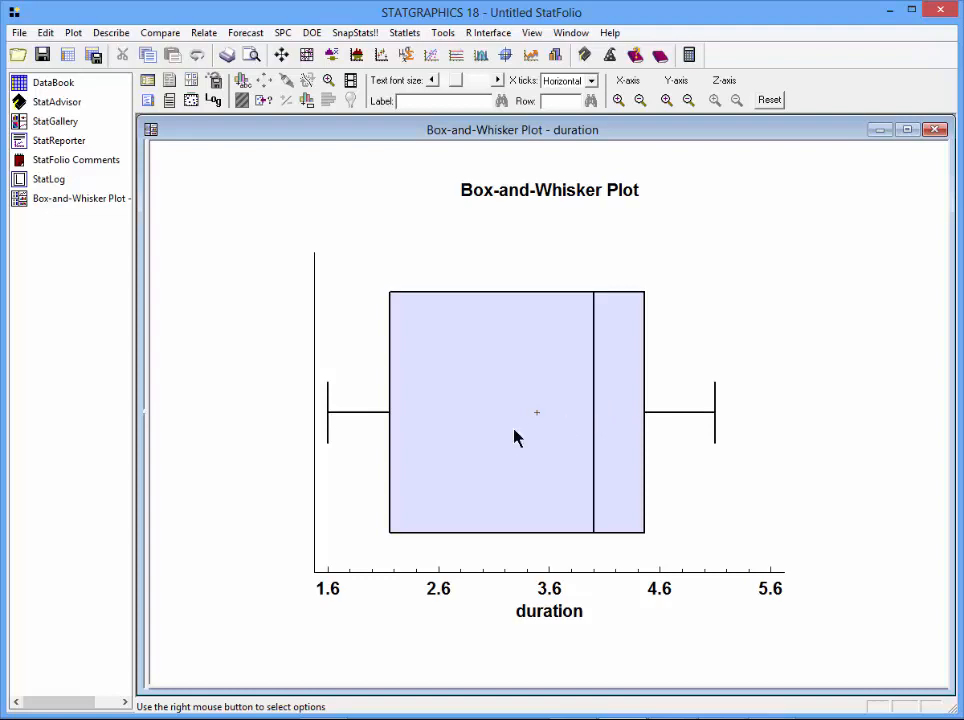
mouse_move(335, 420)
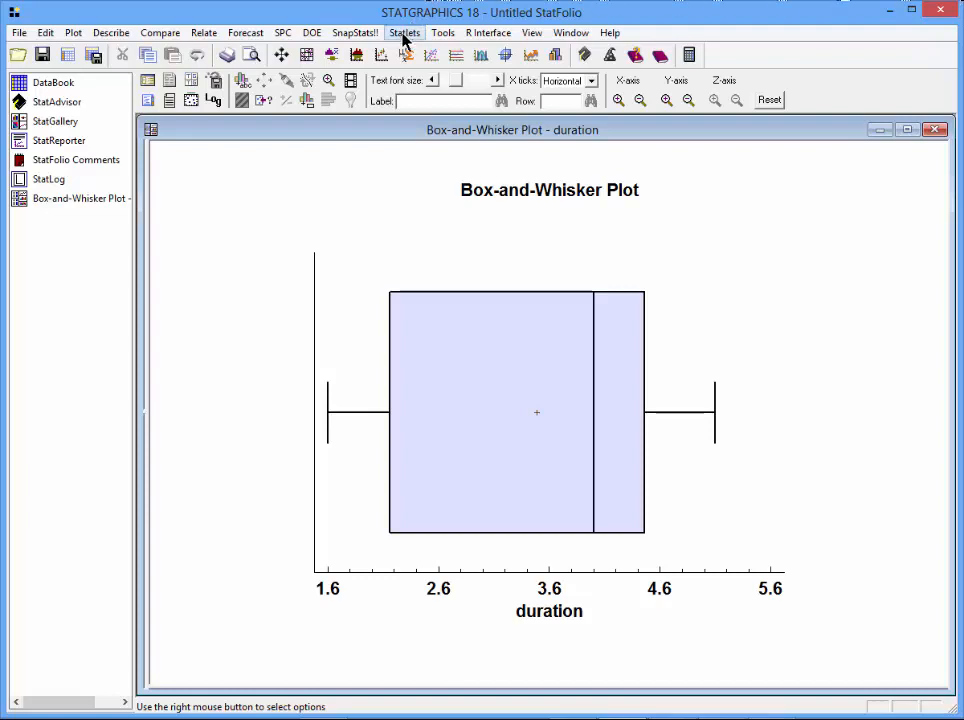
Create a one-sample violin plot from Statlets with duration as the data
left_click(405, 32)
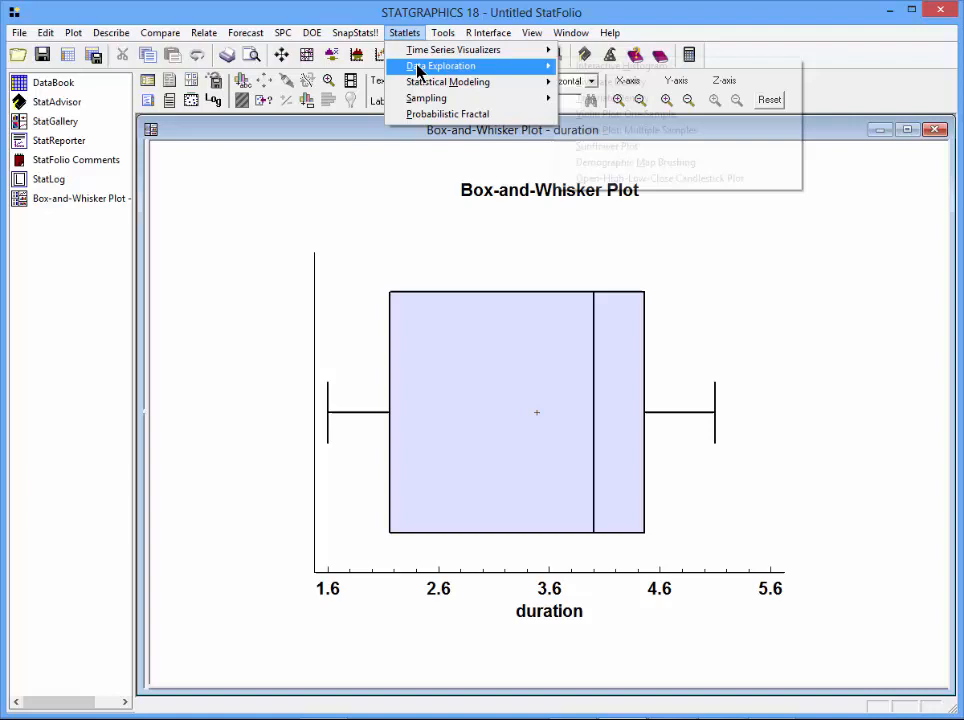
mouse_move(448, 81)
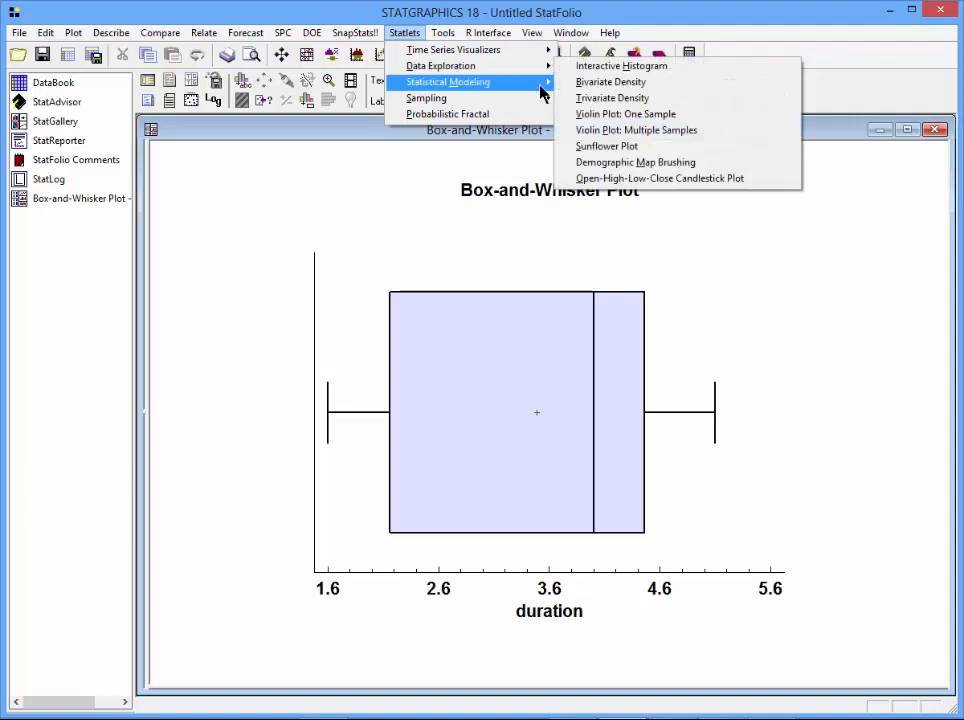
left_click(624, 113)
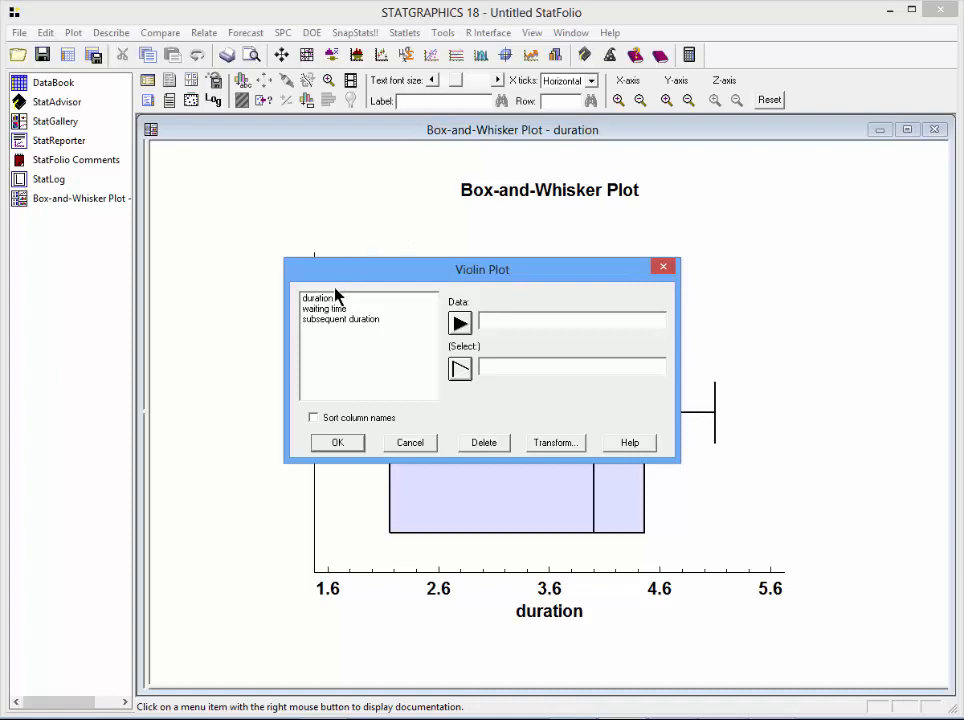
left_click(459, 322)
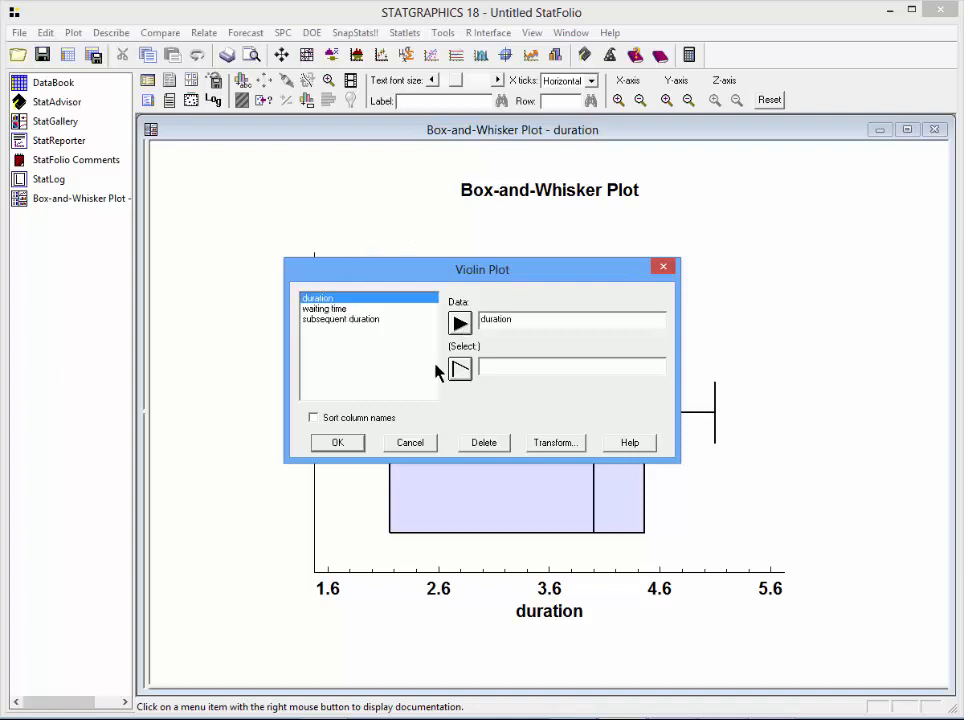
left_click(337, 442)
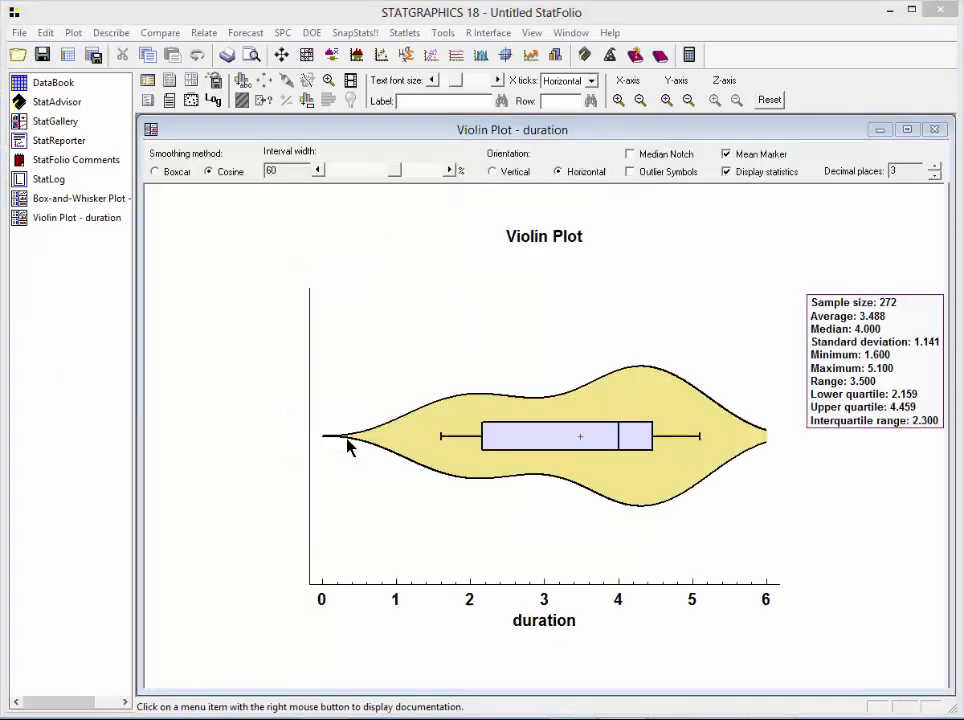
mouse_move(430, 358)
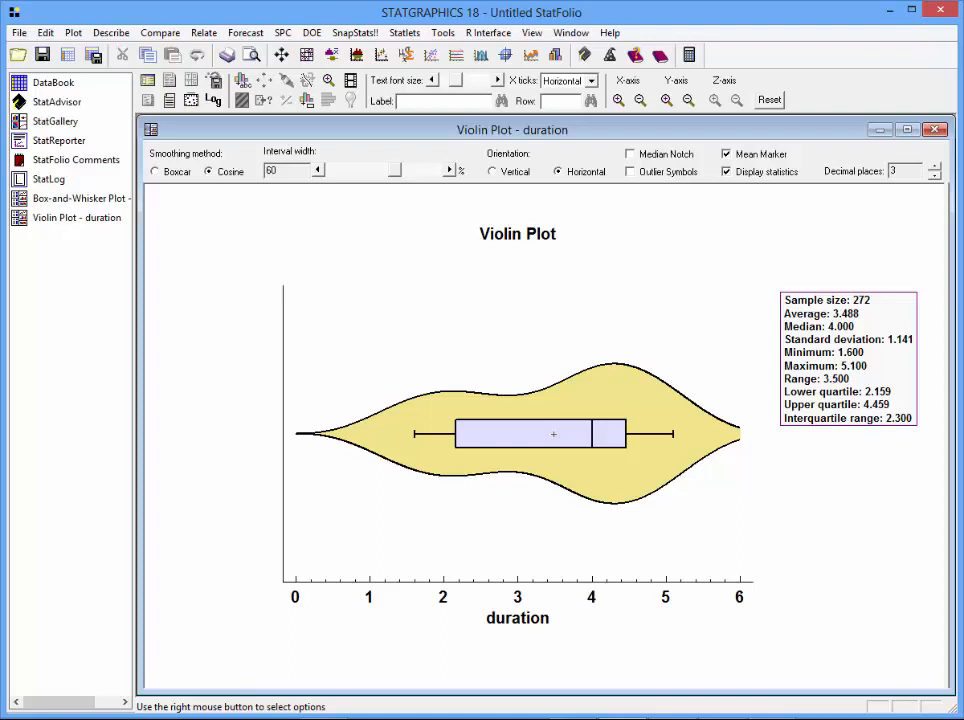
mouse_move(614, 158)
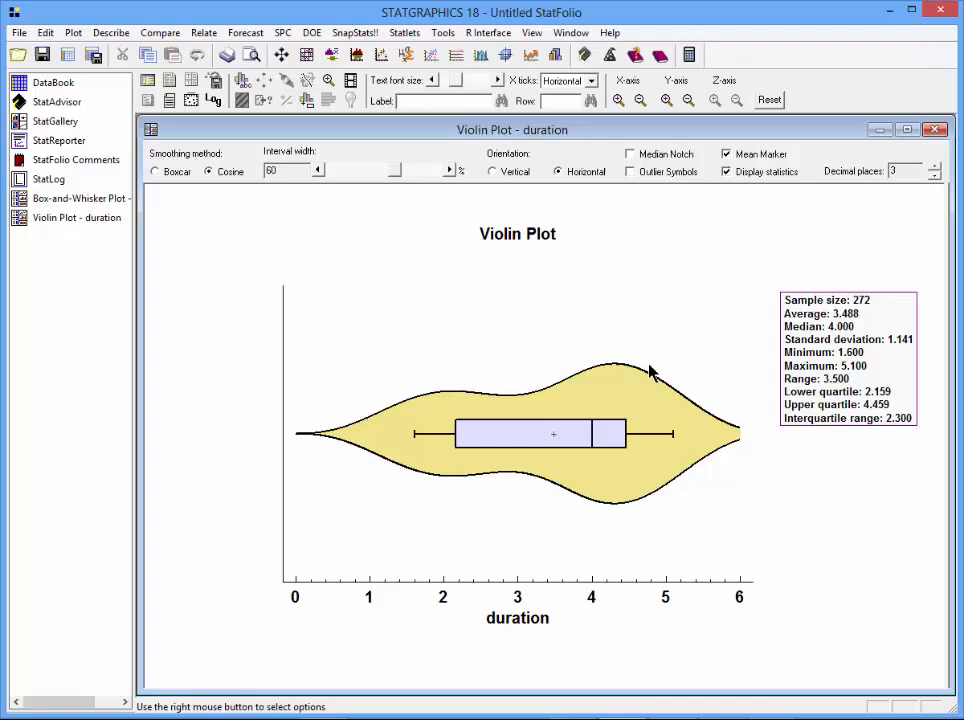
mouse_move(627, 508)
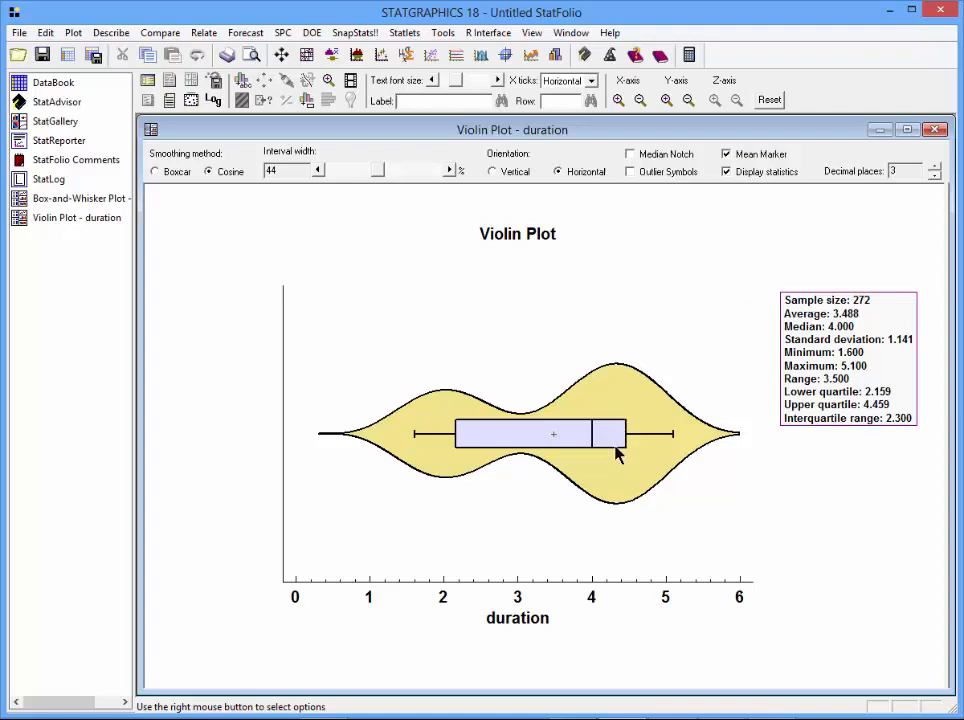
mouse_move(470, 413)
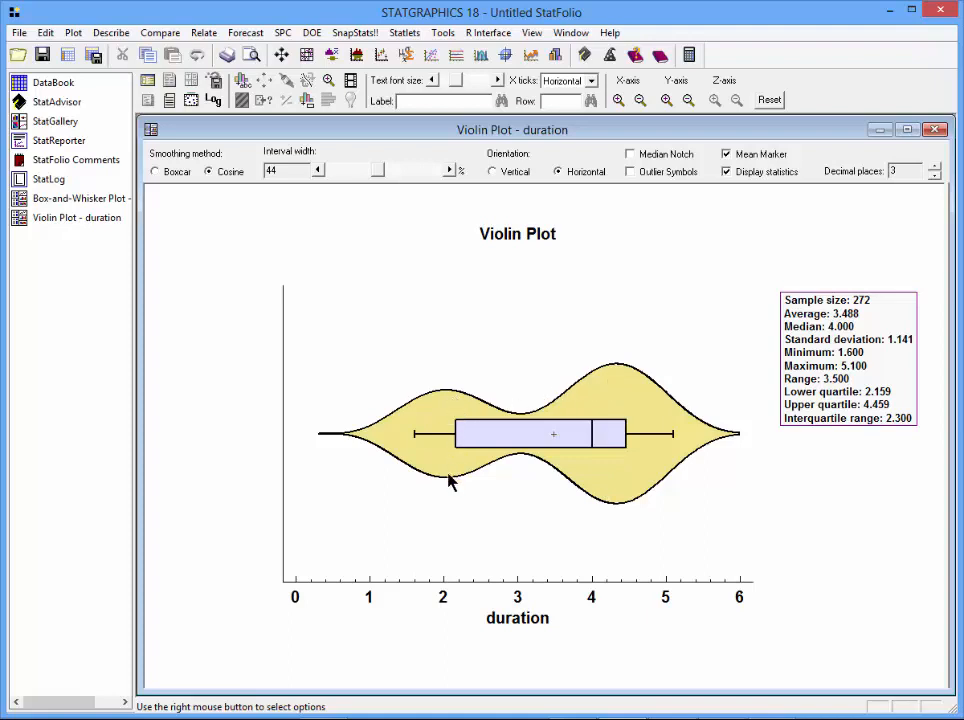
mouse_move(533, 415)
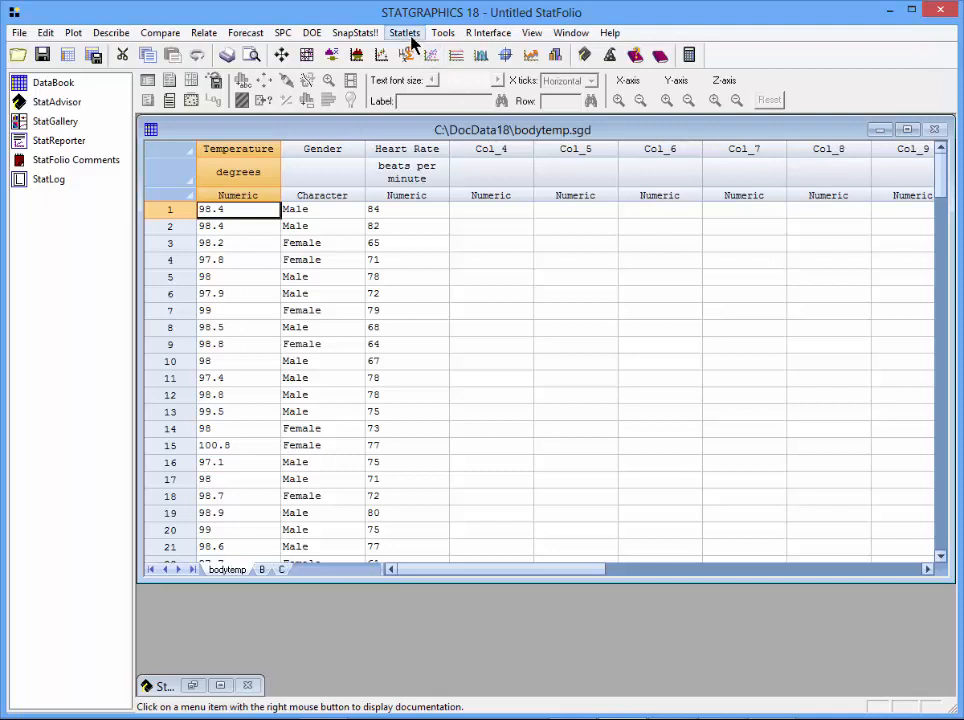
Start Violin Plot: Multiple Samples from Statlets using Data and Code Columns input
left_click(404, 32)
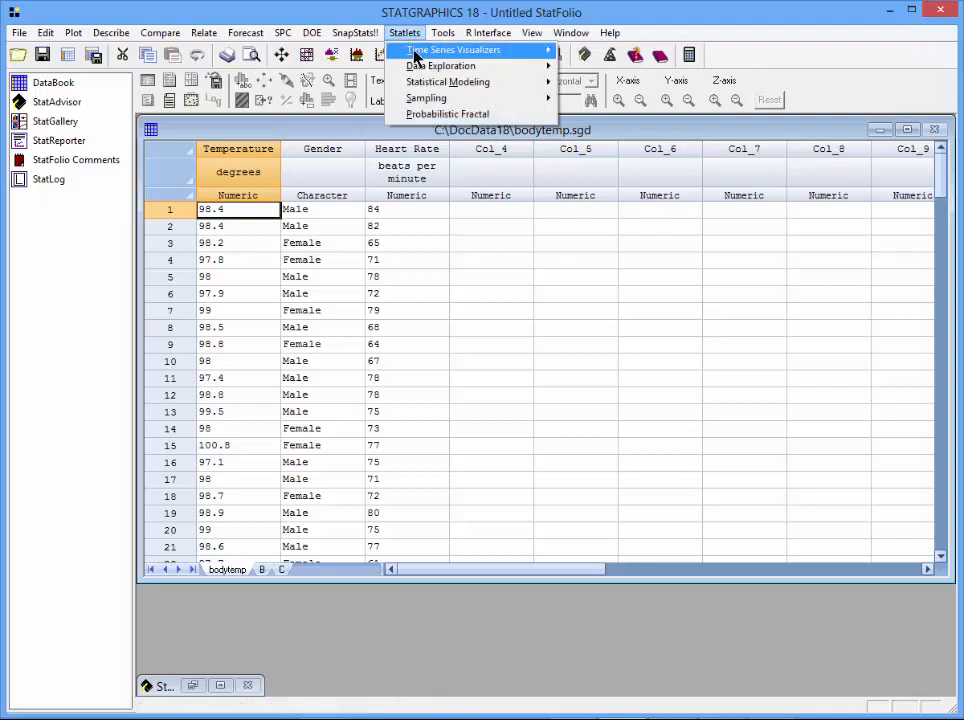
mouse_move(452, 66)
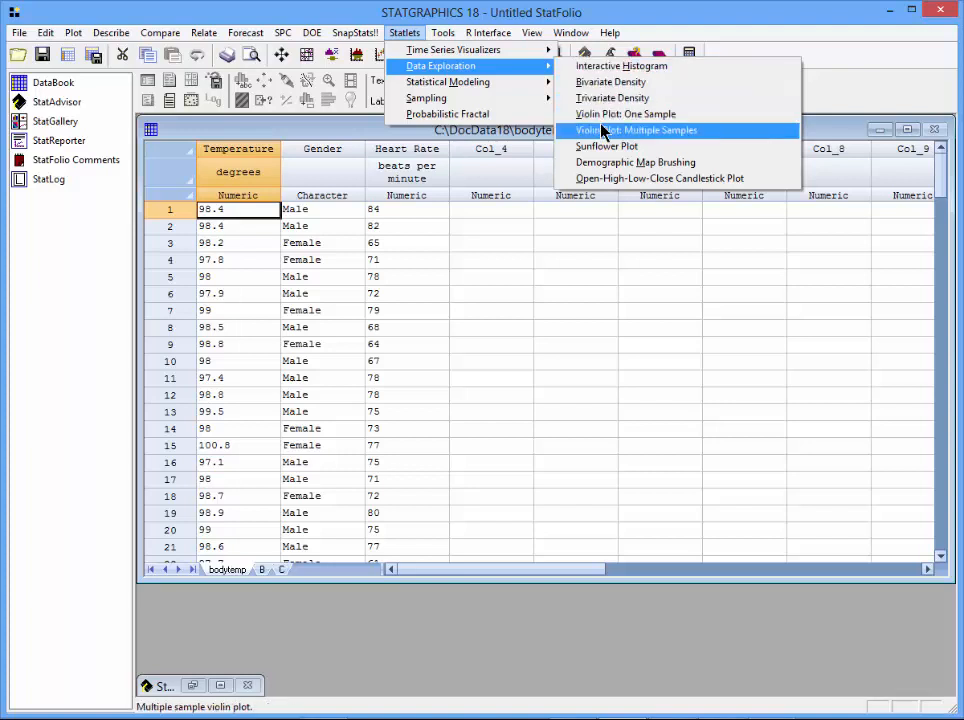
left_click(639, 130)
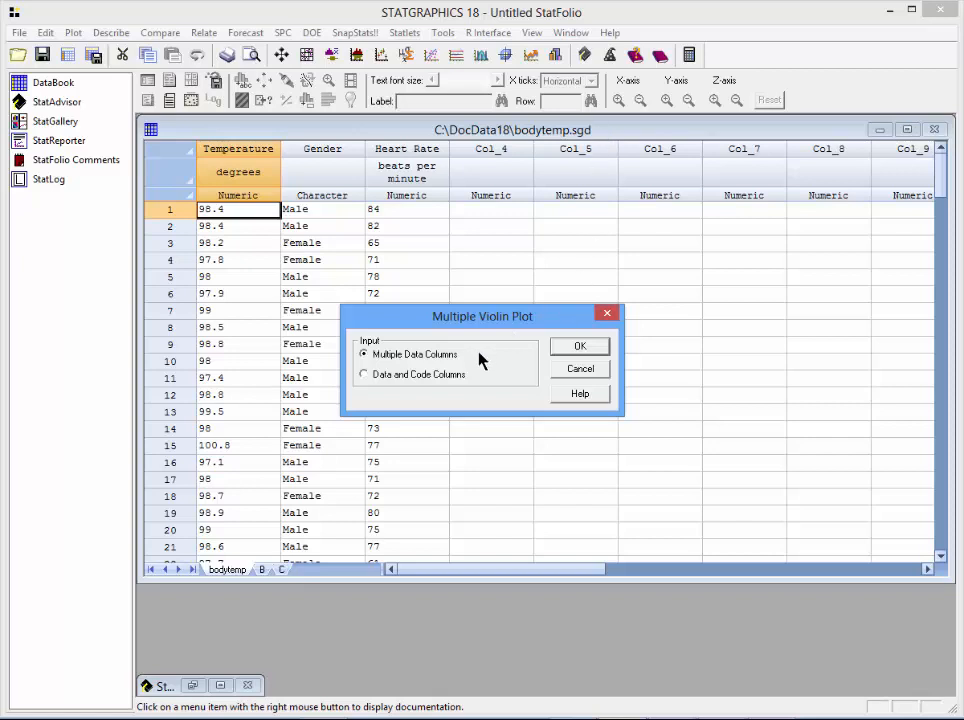
mouse_move(472, 383)
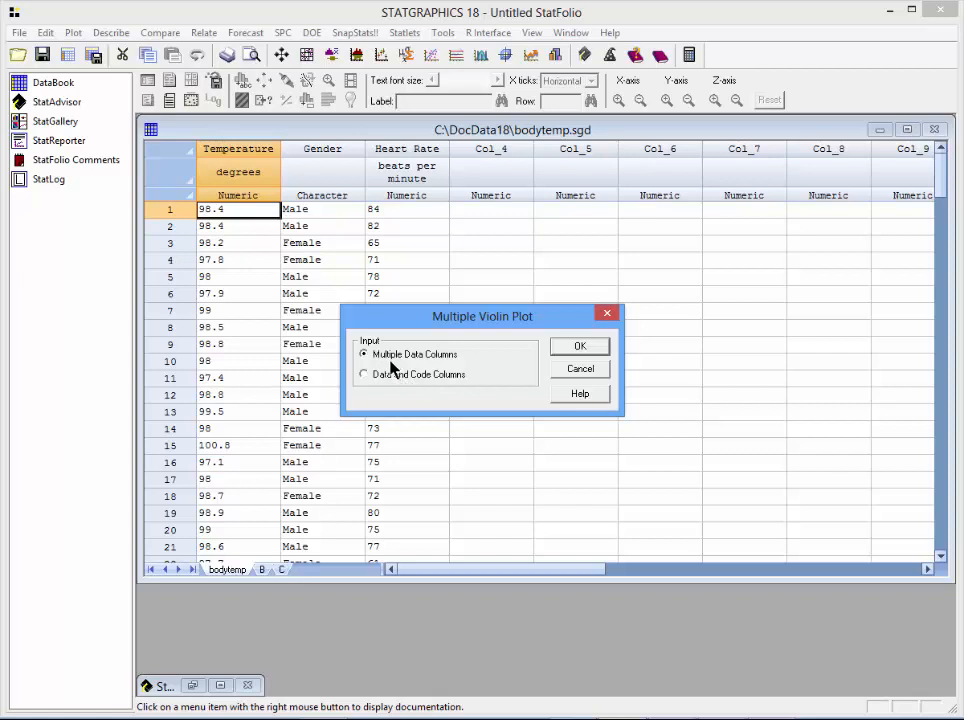
left_click(363, 374)
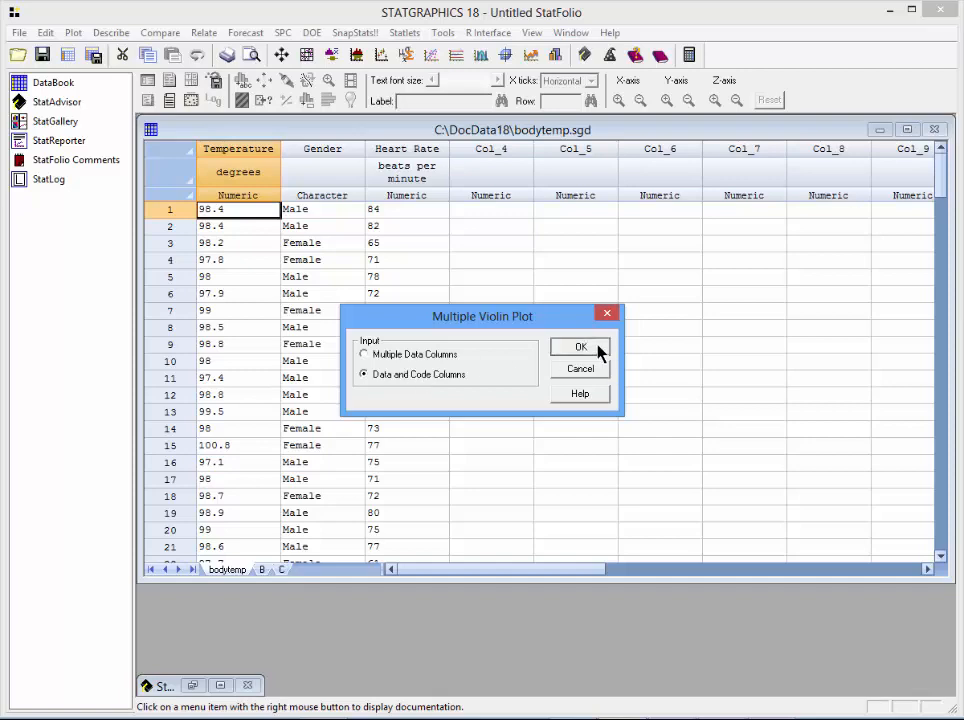
left_click(580, 347)
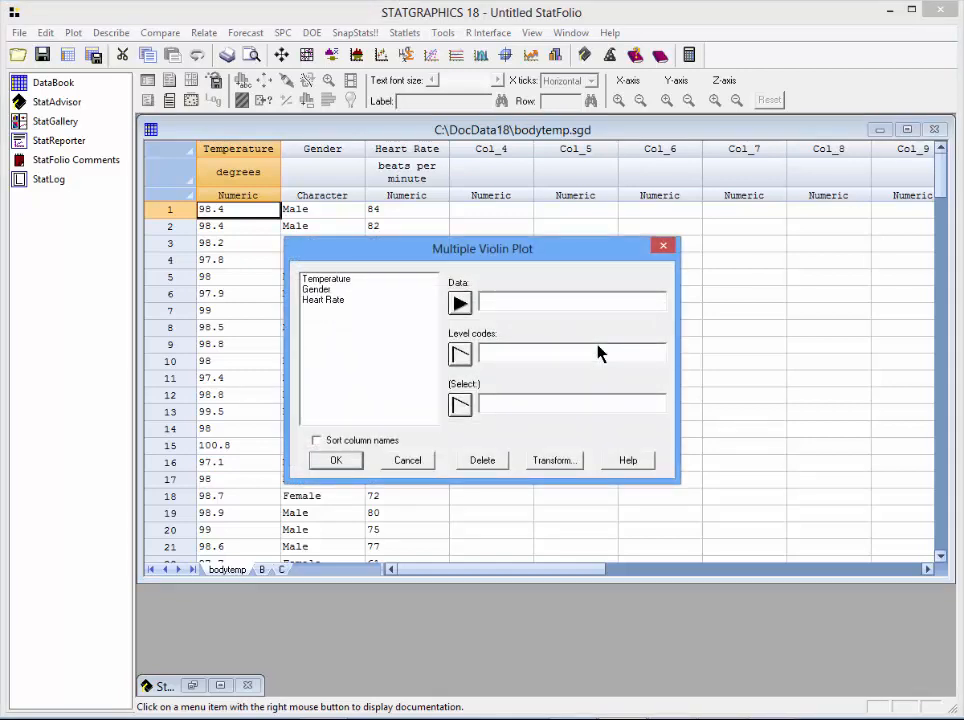
mouse_move(351, 294)
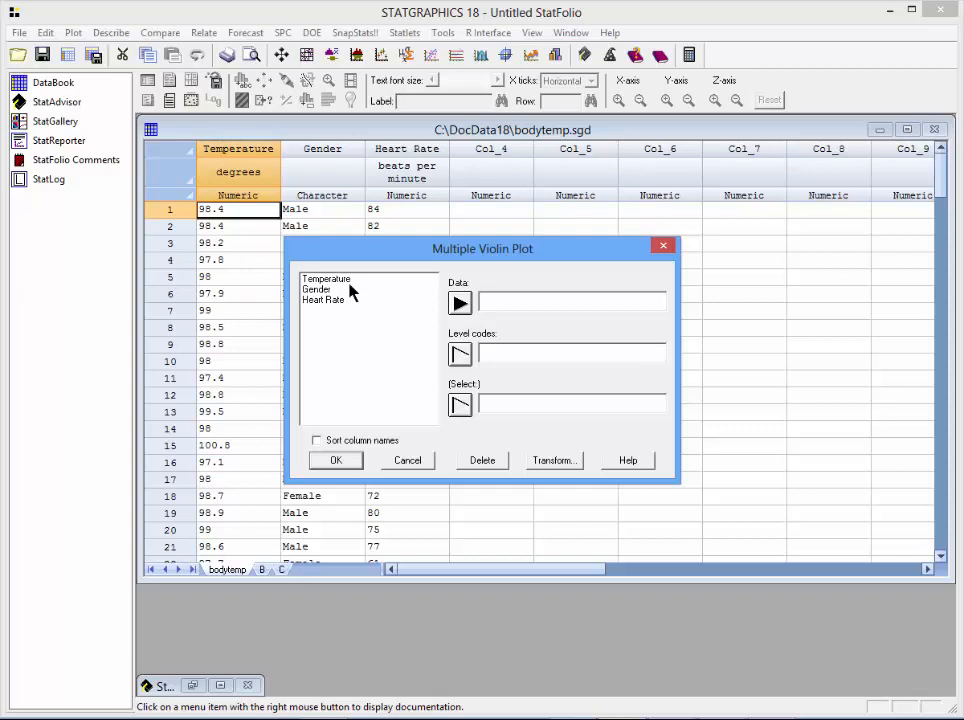
mouse_move(335, 295)
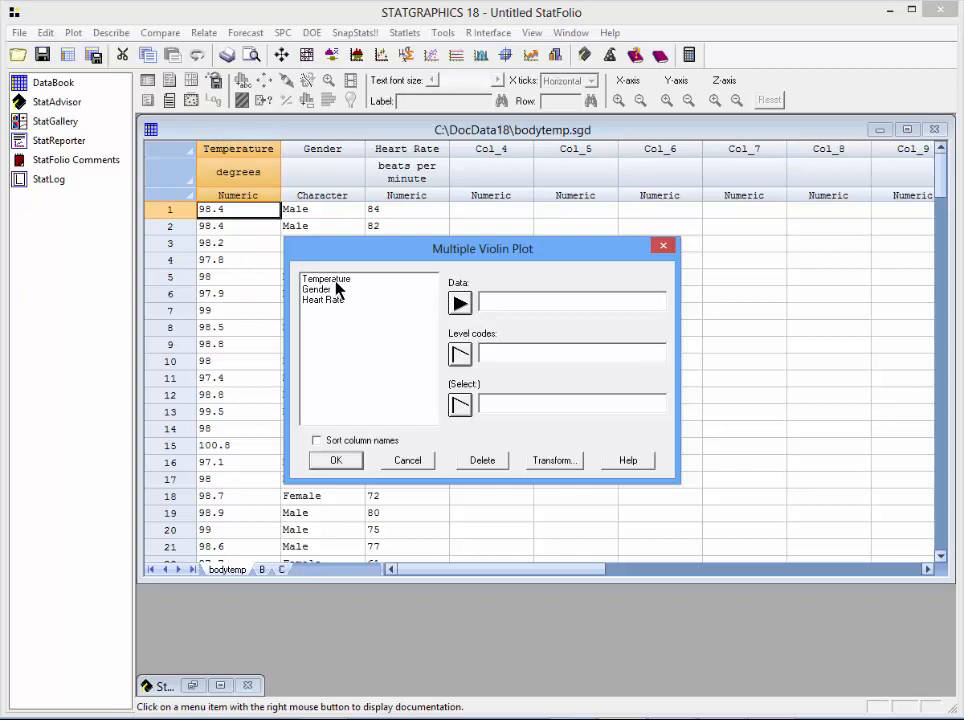
Plot Temperature as data with Gender as the level codes
left_click(459, 302)
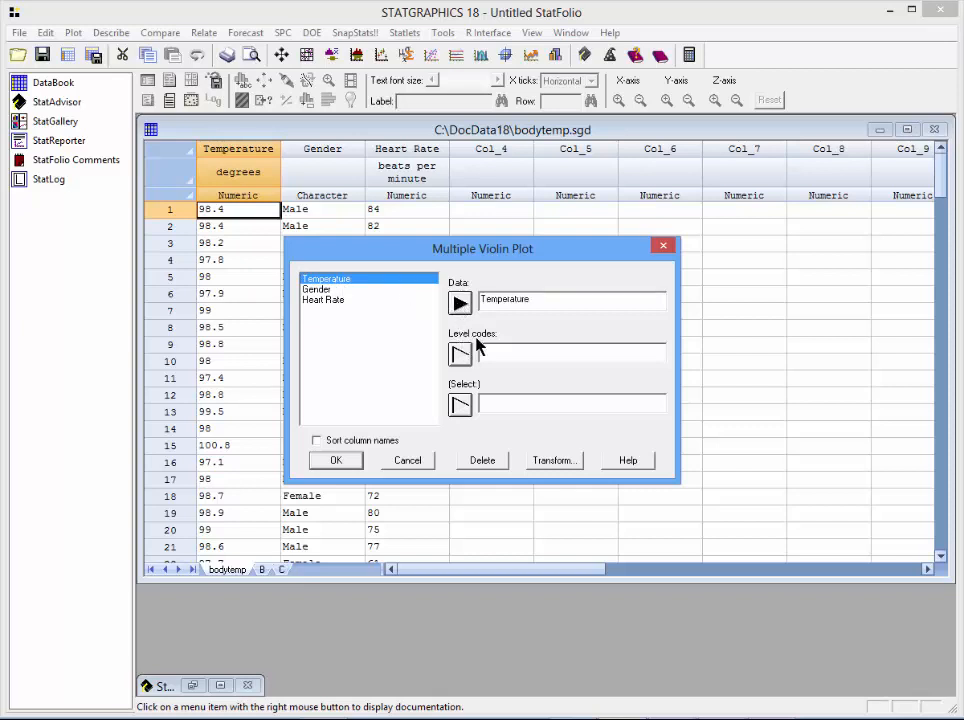
left_click(317, 289)
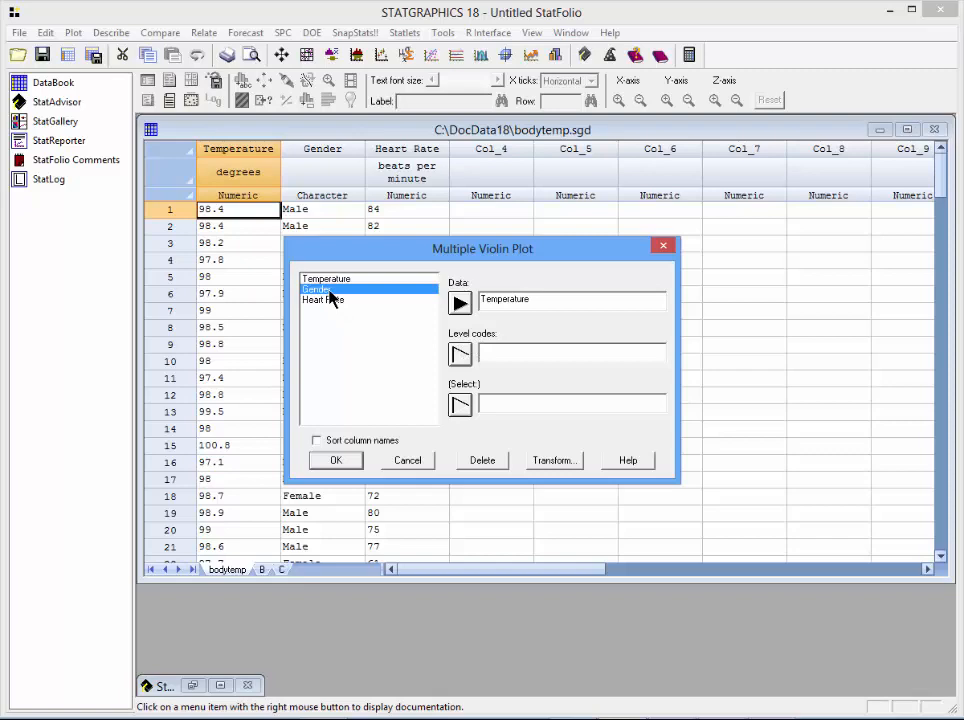
left_click(459, 354)
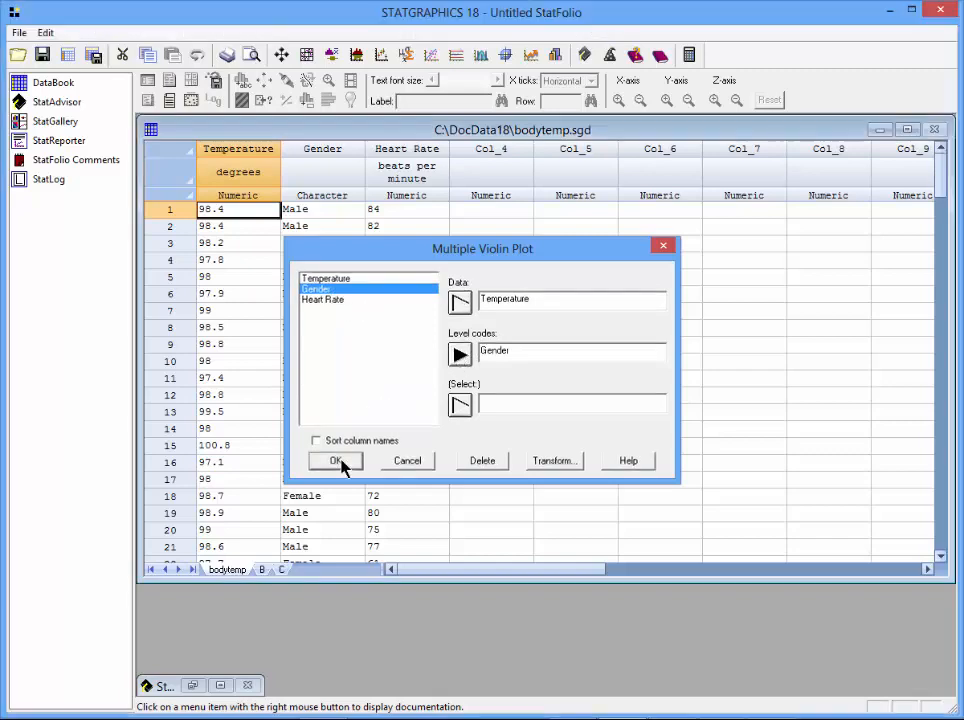
left_click(335, 460)
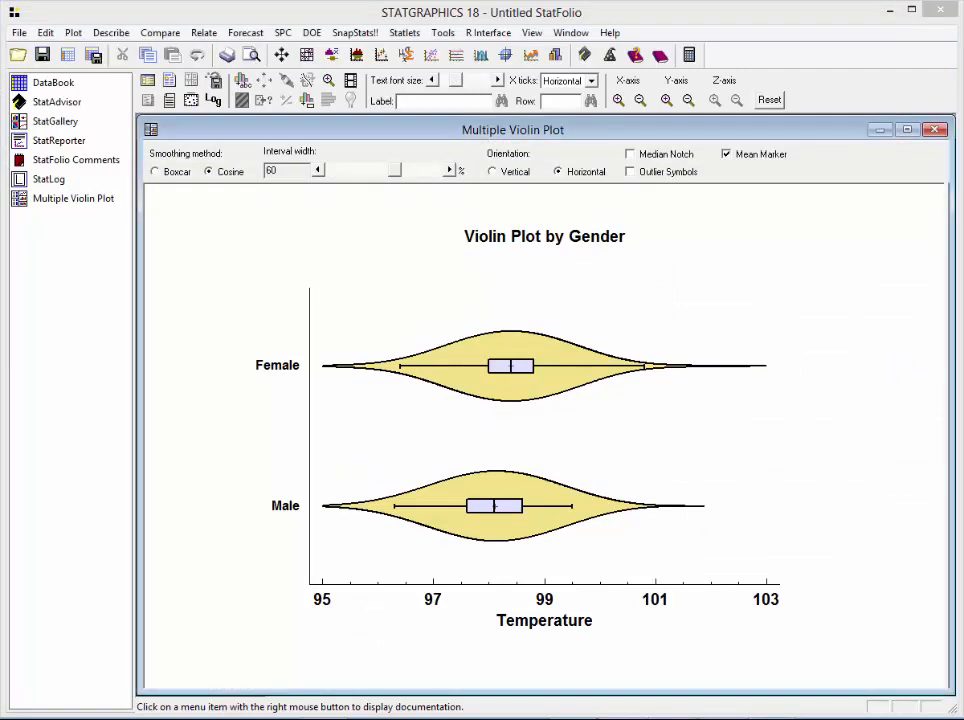
mouse_move(585, 336)
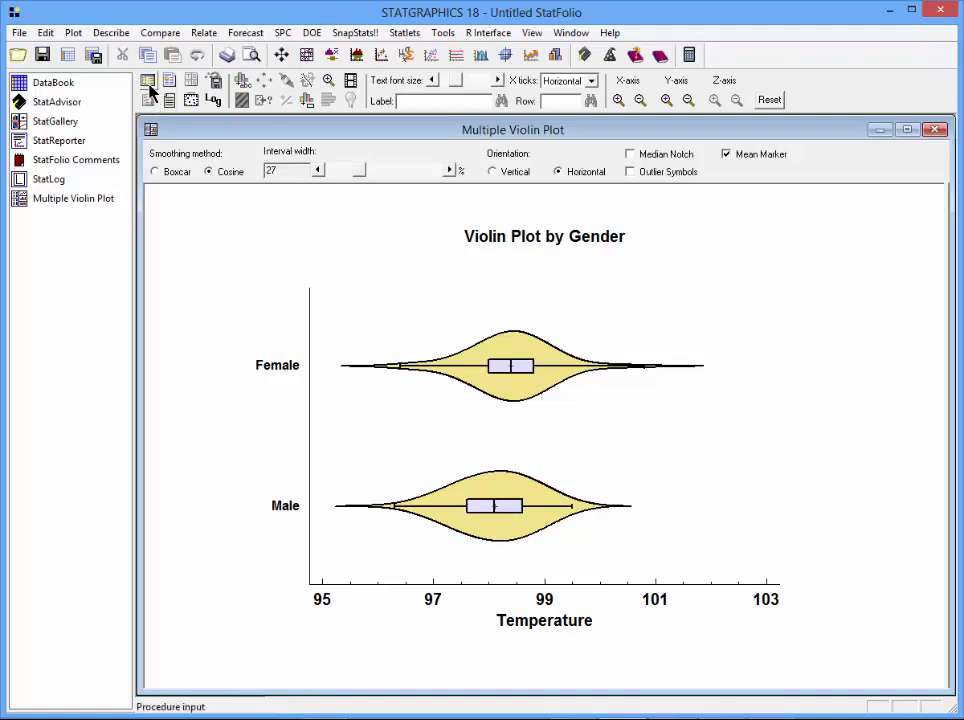
Replace Temperature with Heart Rate as the data in the violin plot's input dialog
left_click(147, 81)
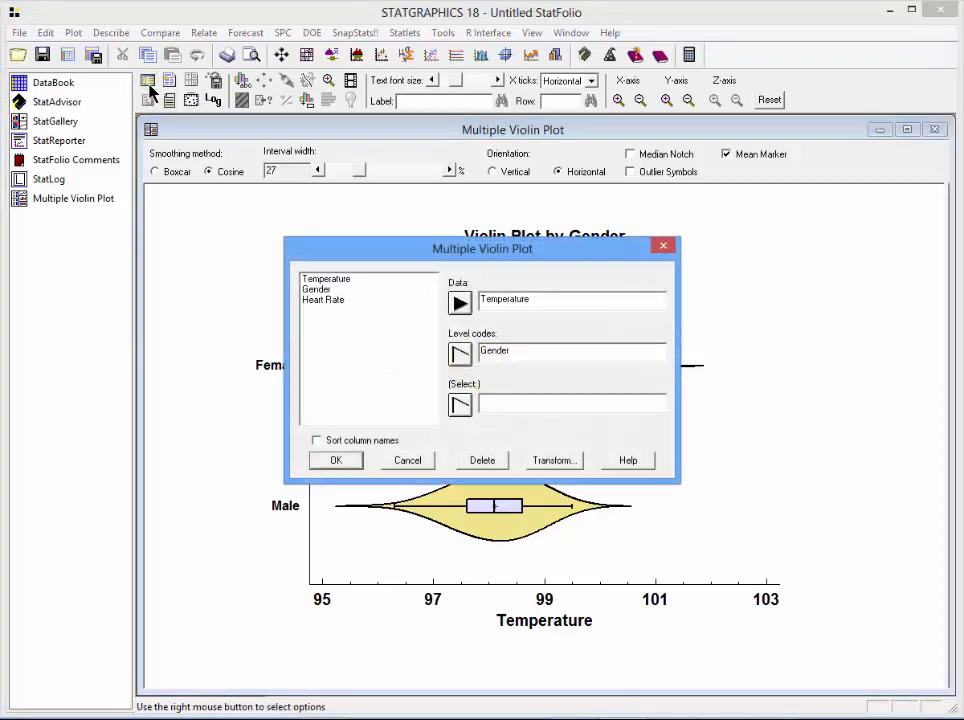
left_click(340, 300)
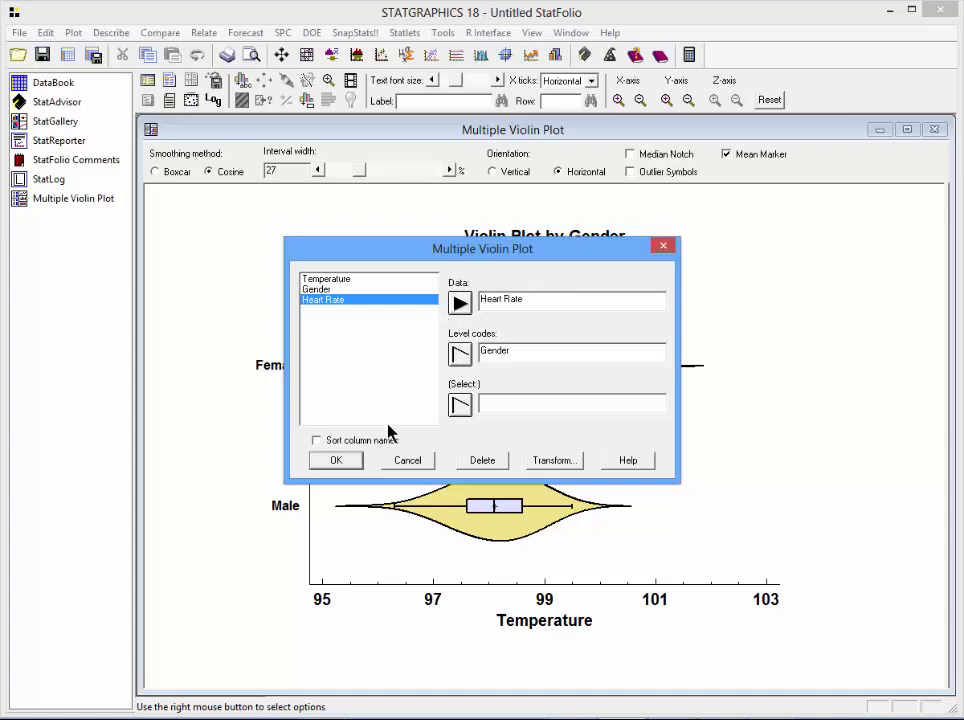
left_click(335, 460)
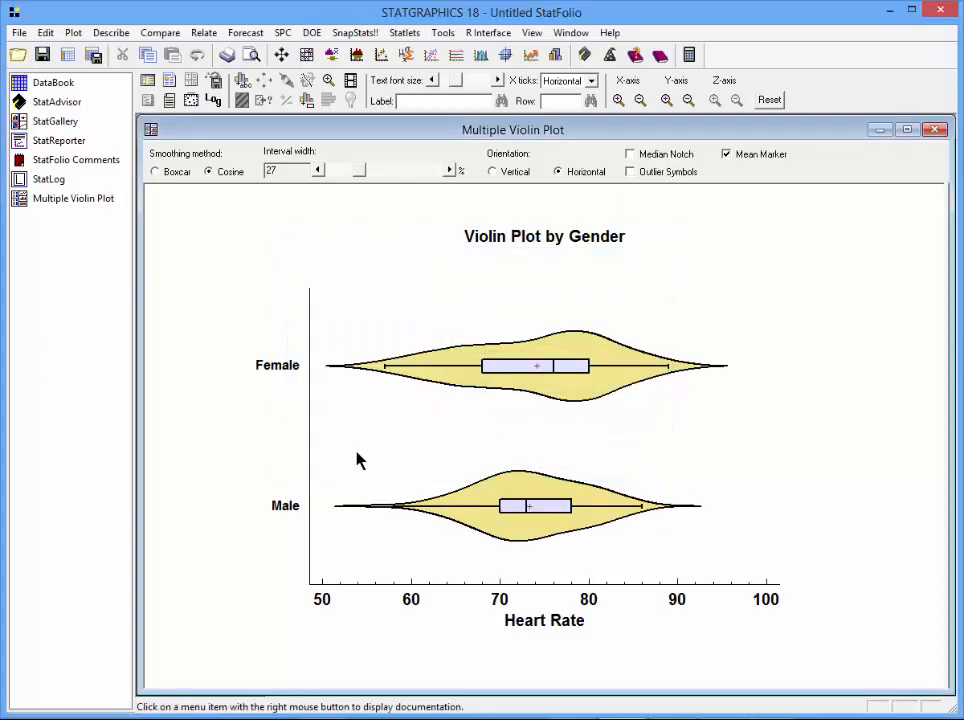
mouse_move(582, 442)
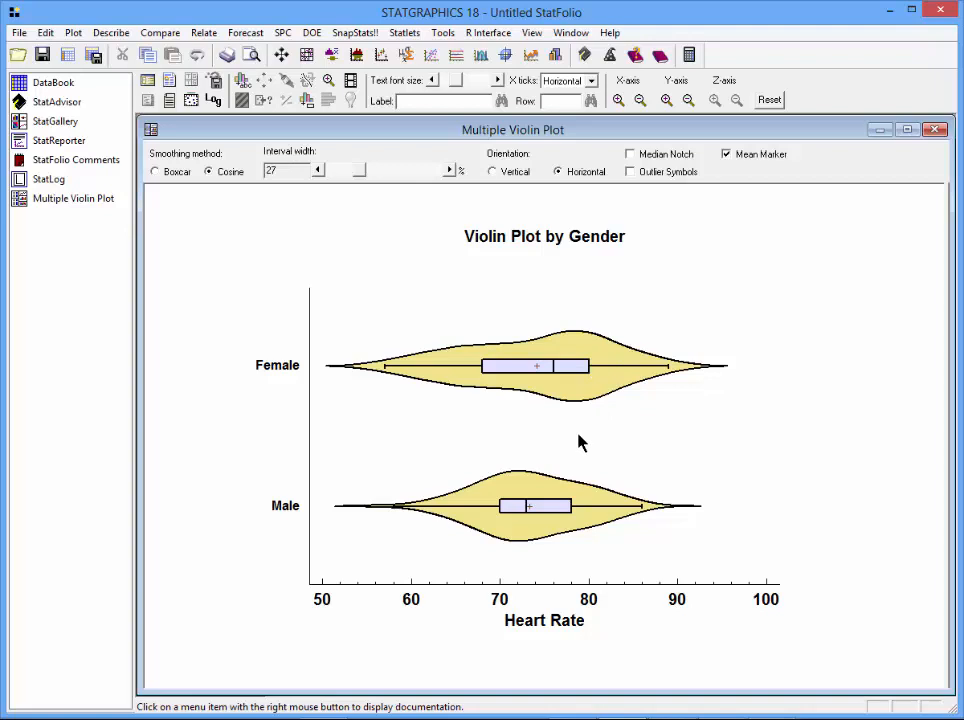